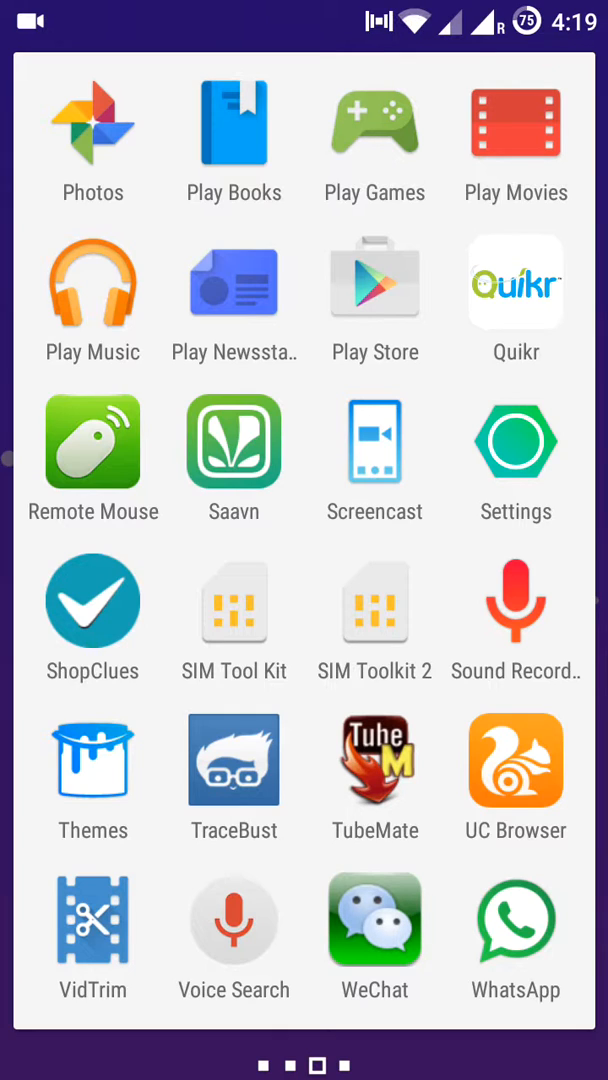
# Swipe the launcher left to leave the app list for the home screen.
pyautogui.hscroll(-3)
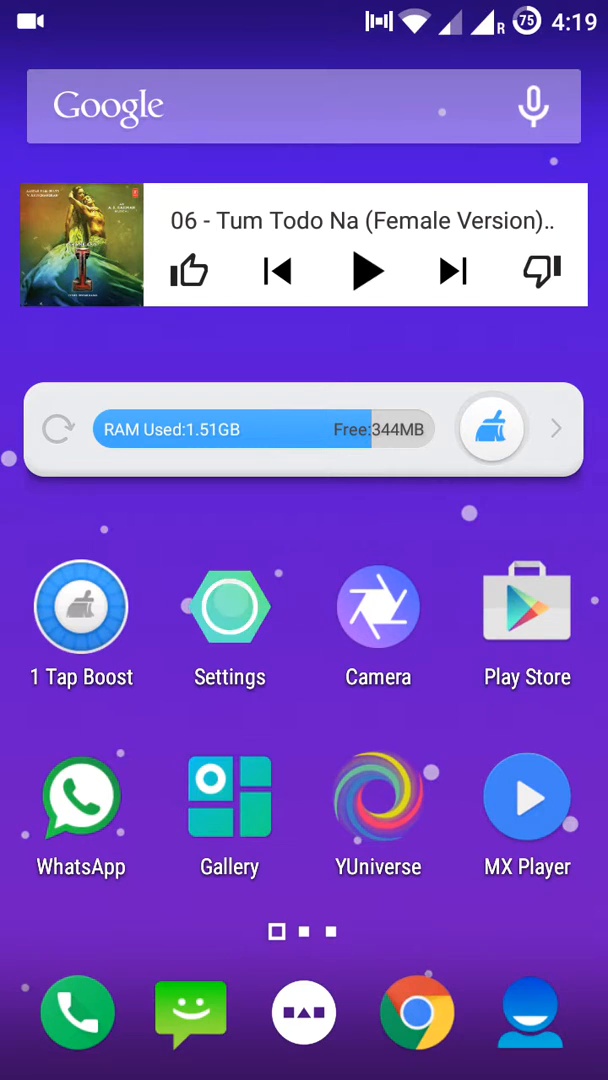
pyautogui.click(228, 607)
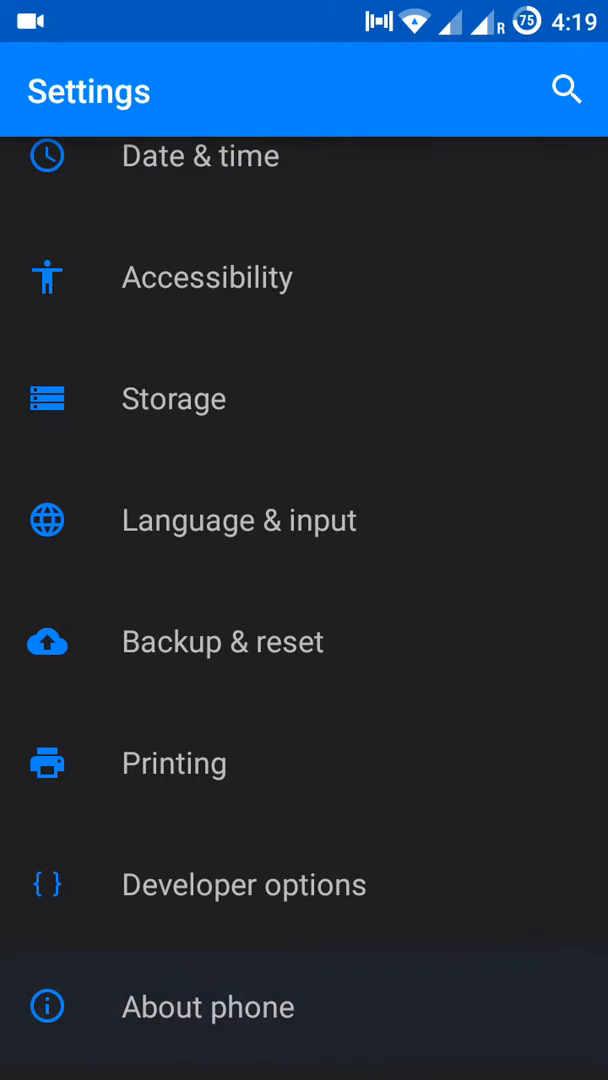
pyautogui.click(208, 1006)
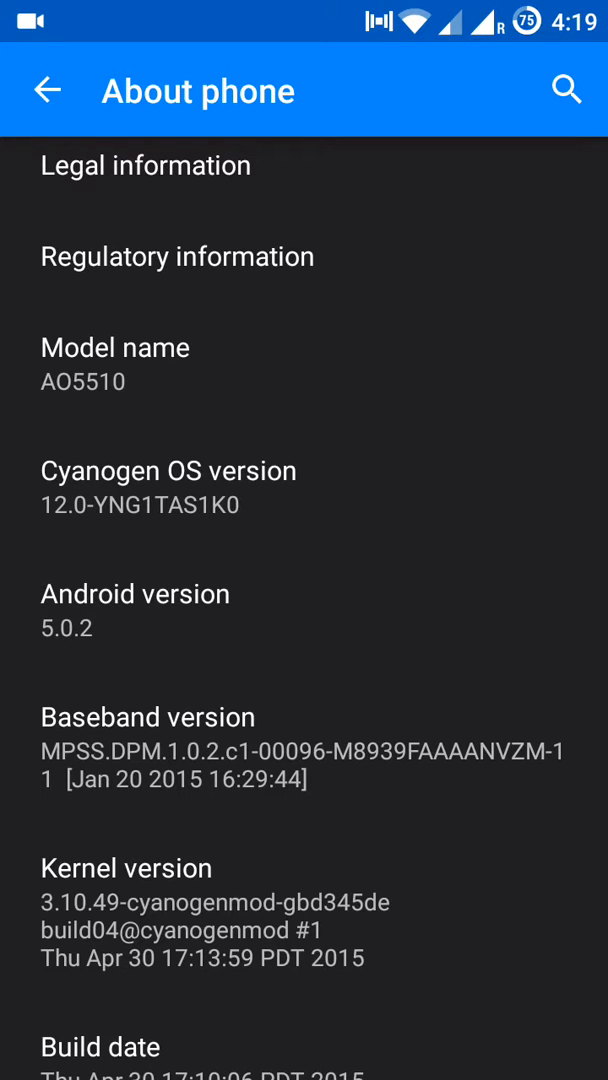
pyautogui.click(307, 611)
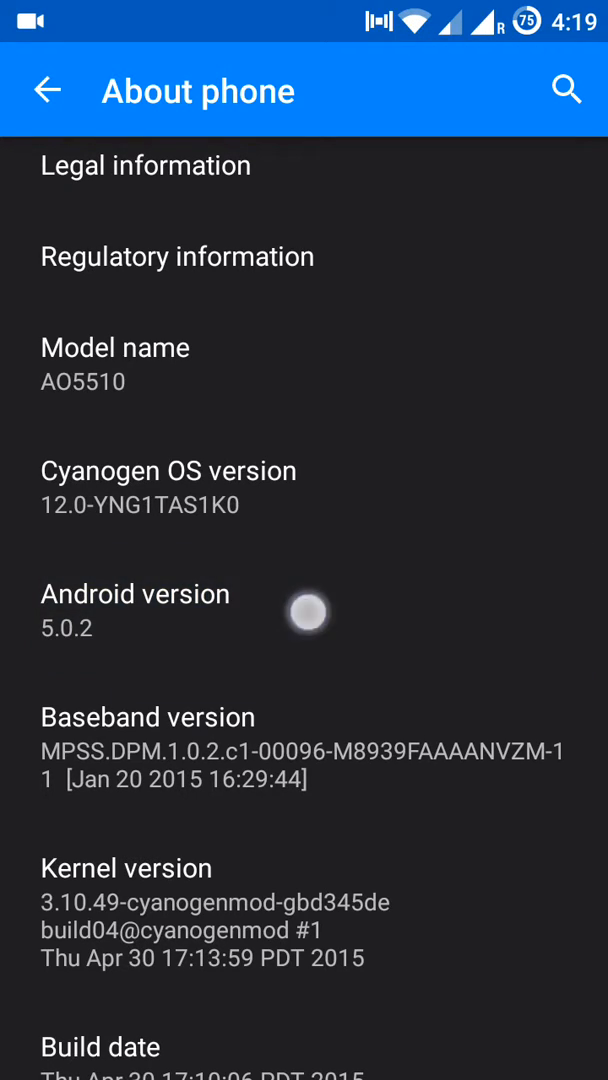
pyautogui.click(307, 612)
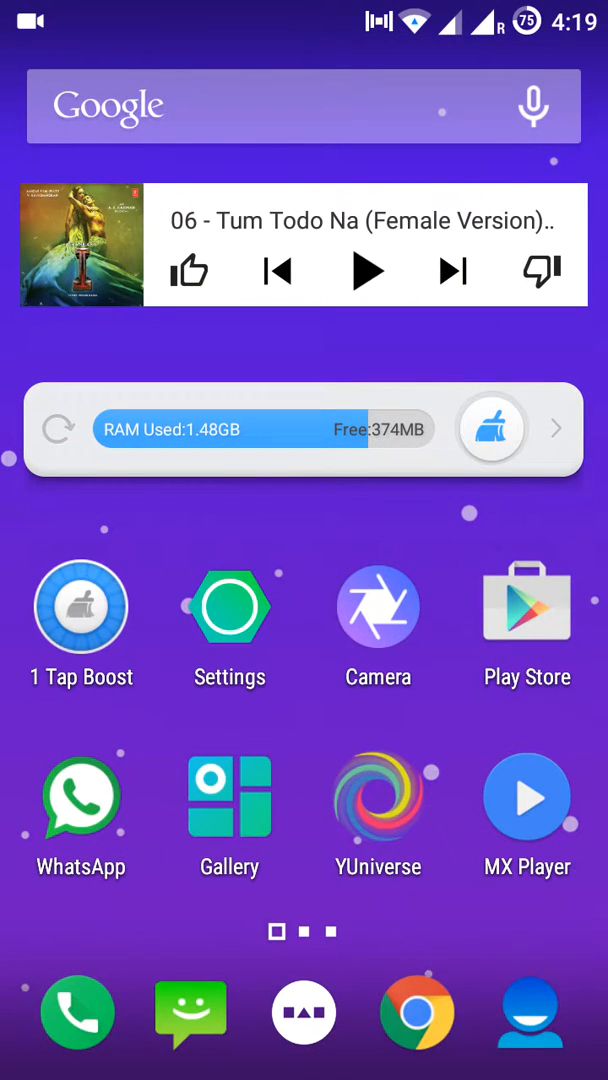
# Launch the Phone dialer to enter the *#*#4636#*#* Testing menu code.
pyautogui.click(79, 1014)
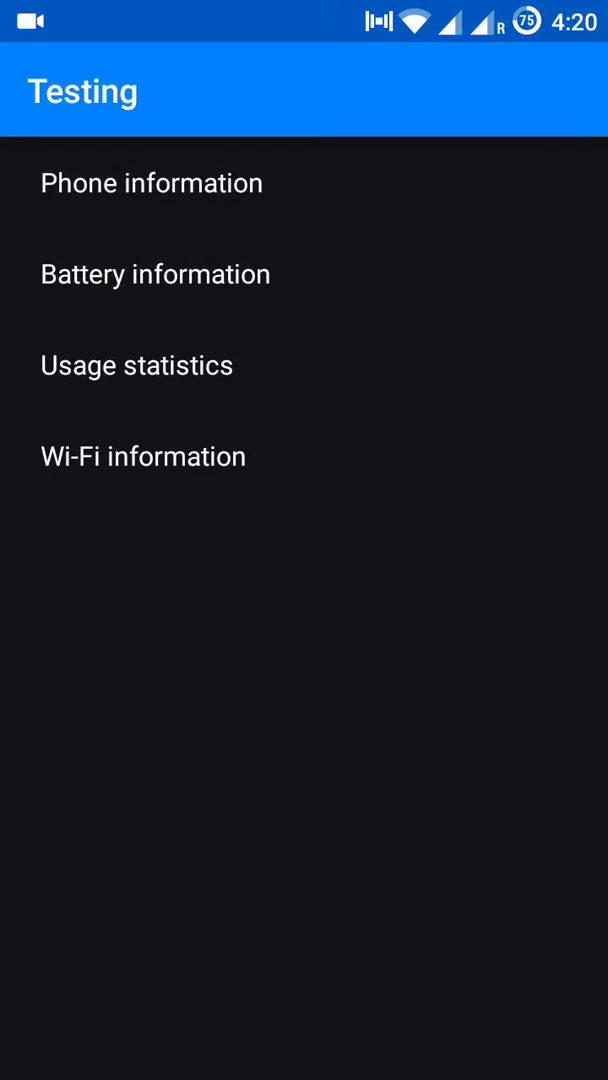
# In Phone information, turn off the radio and show the preferred network type list.
pyautogui.click(152, 182)
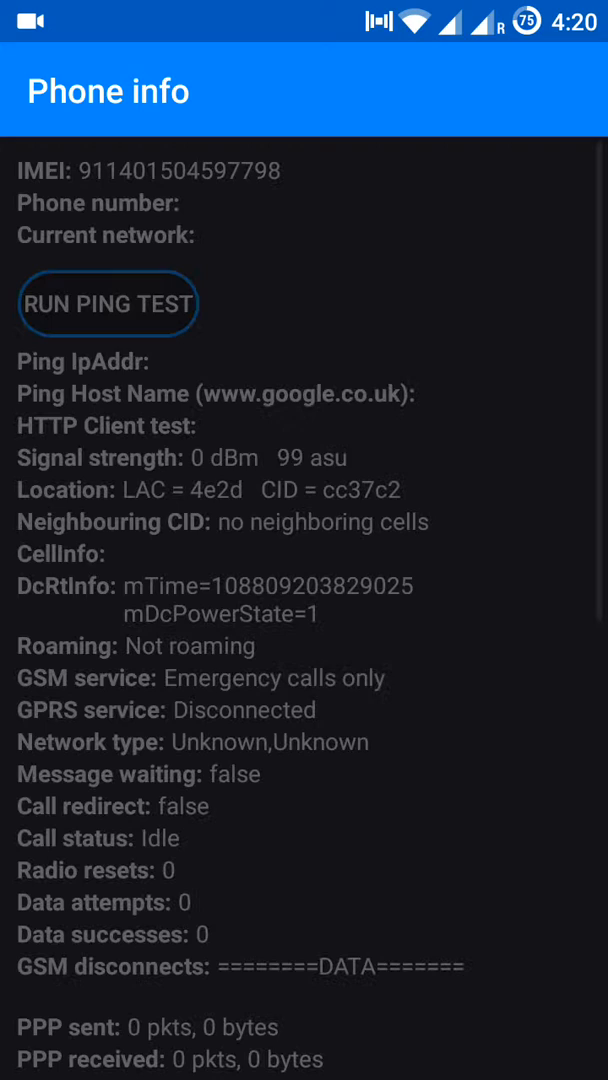
pyautogui.scroll(-3)
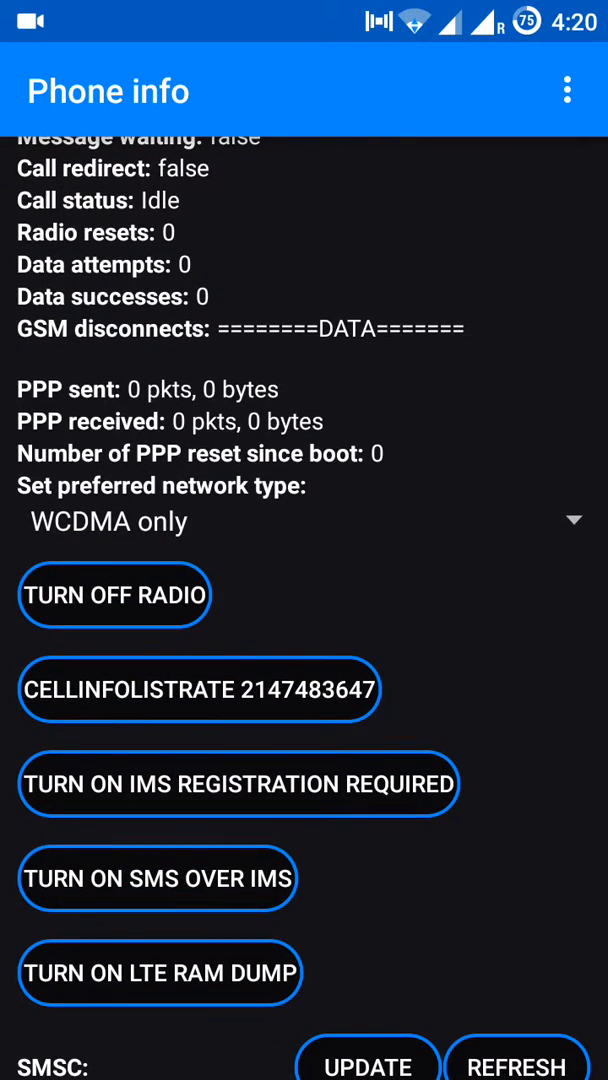
pyautogui.click(114, 594)
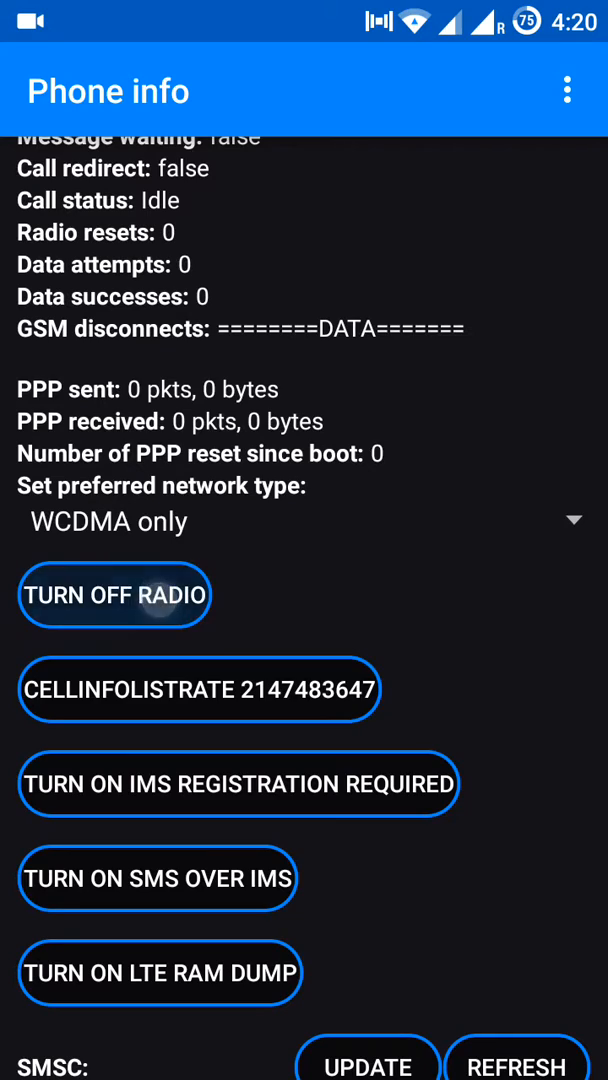
pyautogui.click(113, 594)
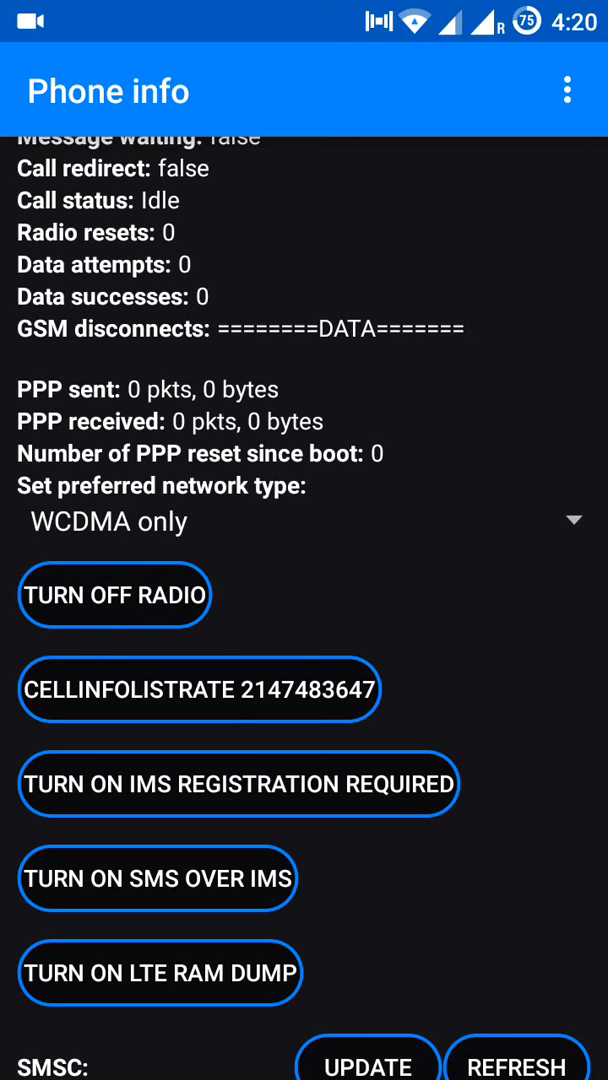
pyautogui.click(114, 594)
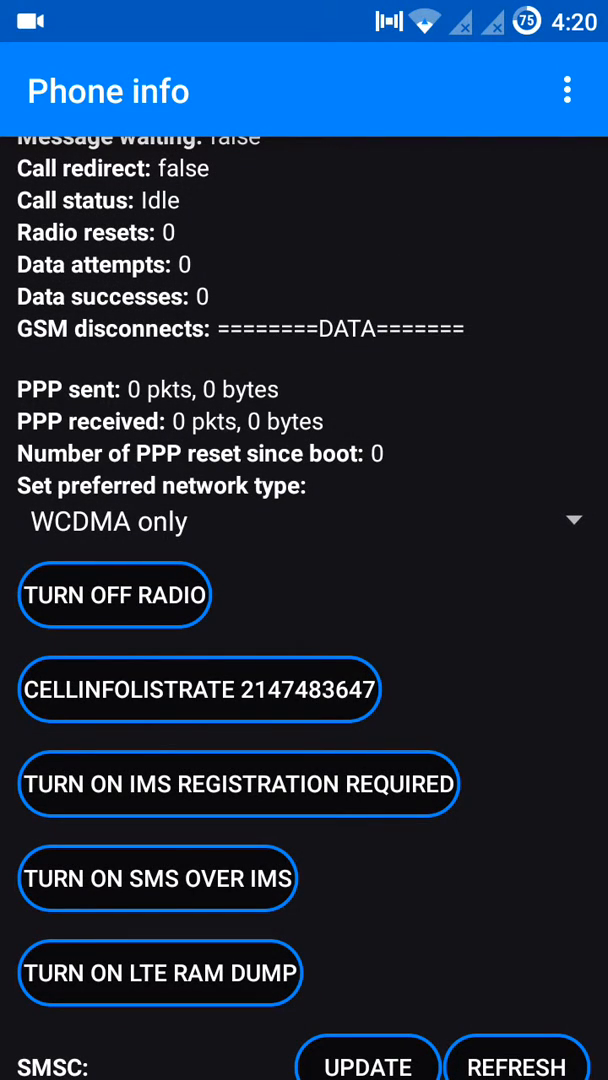
pyautogui.click(113, 594)
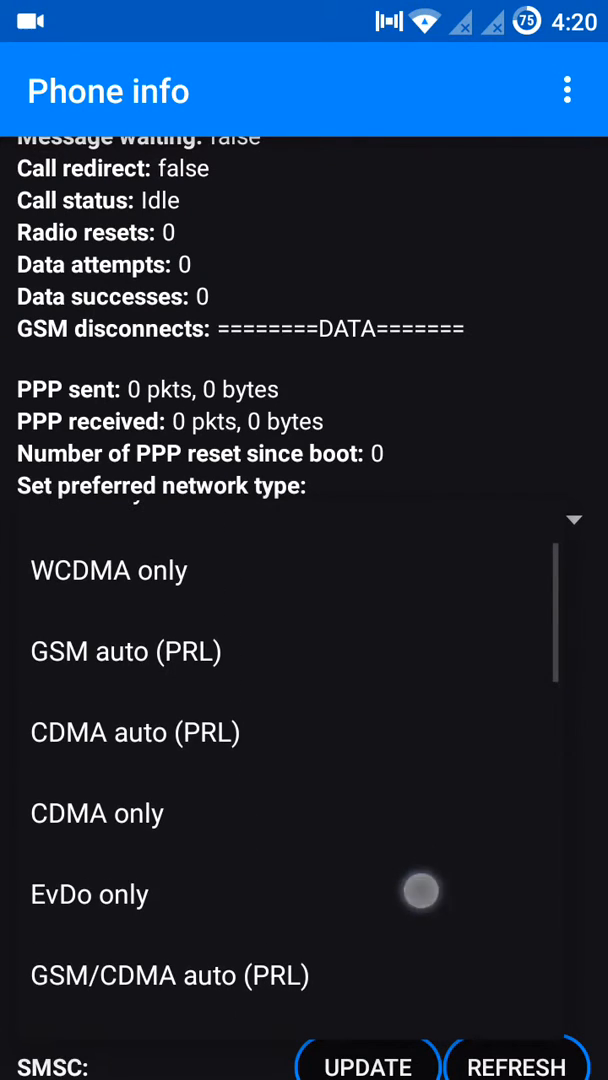
# Select WCDMA only, turn the radio back on, and go Home.
pyautogui.click(109, 570)
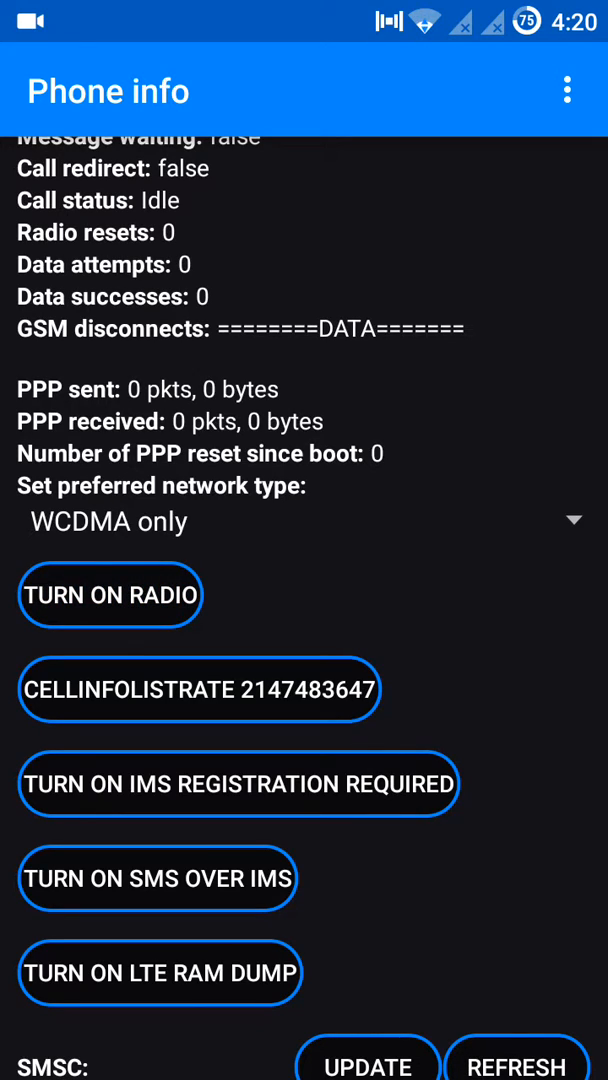
pyautogui.click(110, 594)
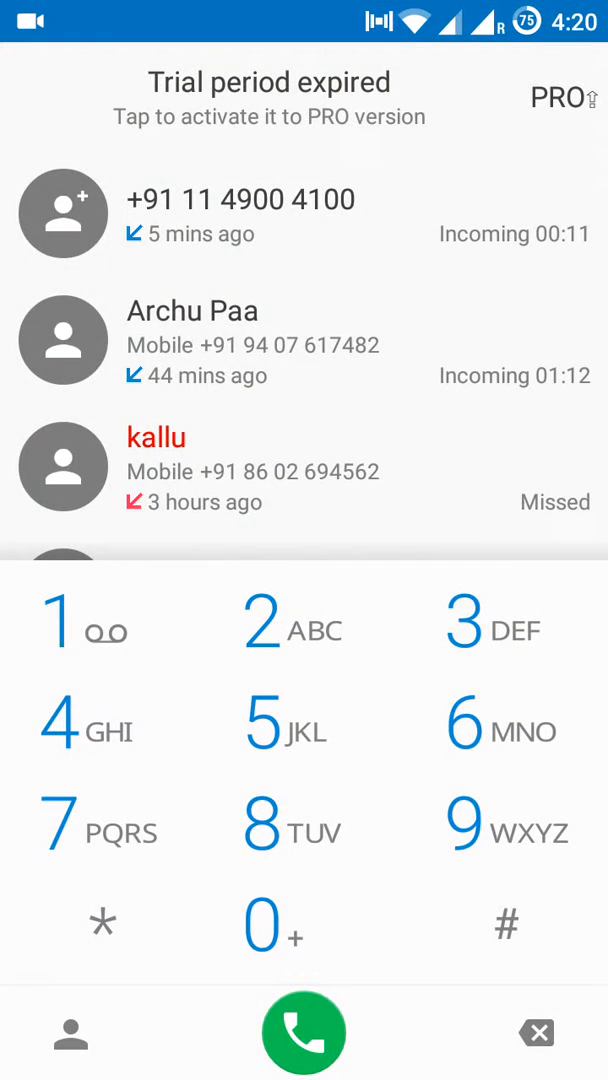
pyautogui.press('home')
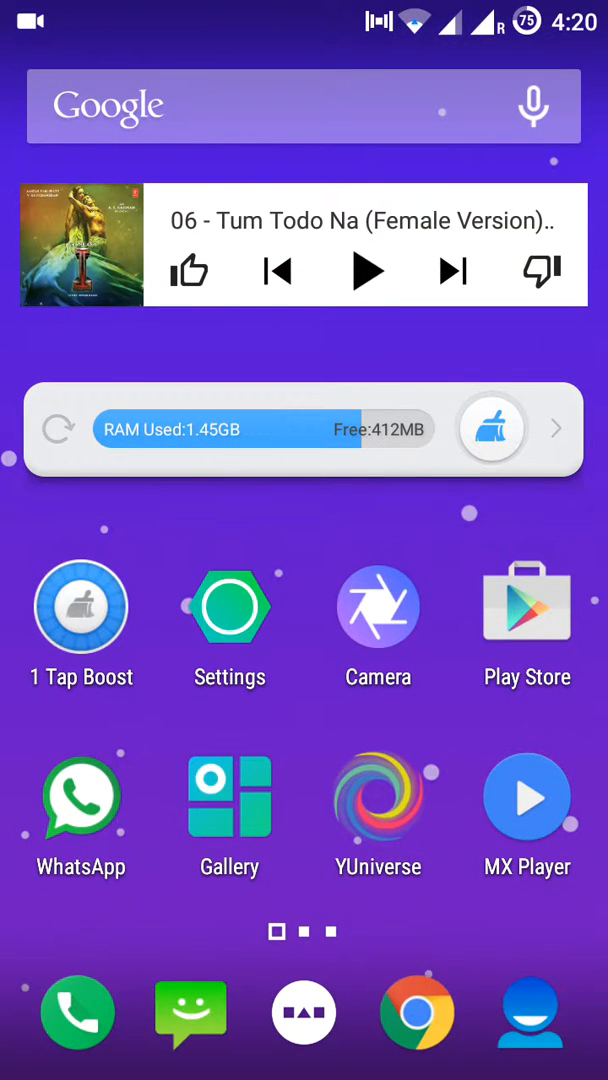